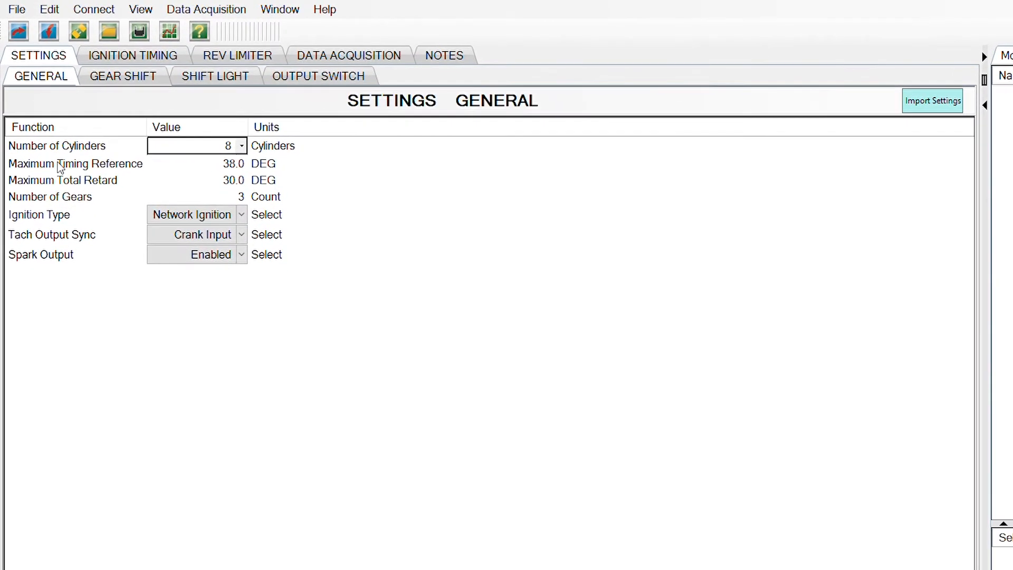
- Set the Maximum Timing Reference to 40 degrees in place of 38
{"action": "left_click", "coordinate": [197, 165]}
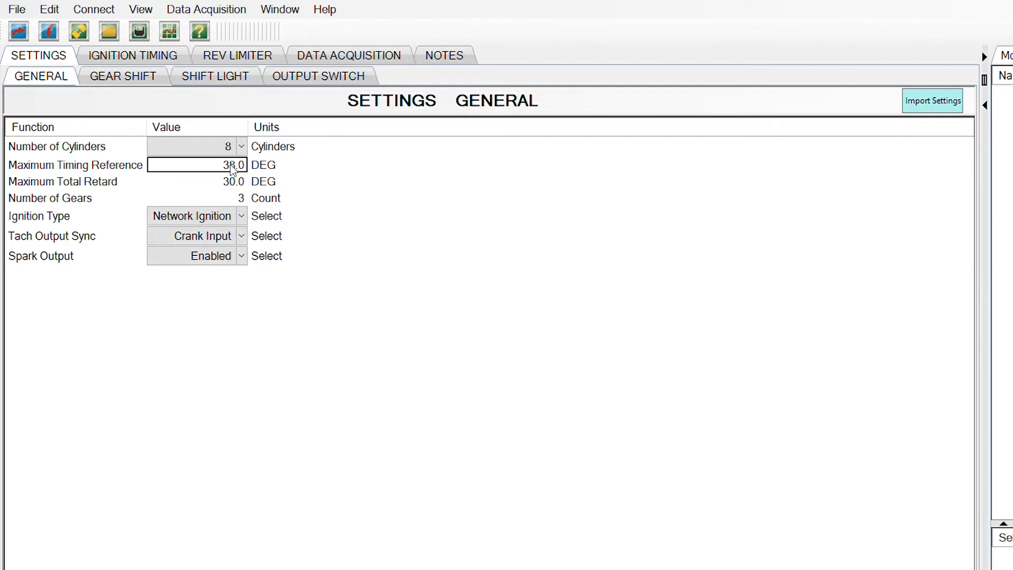
{"action": "double_click", "coordinate": [197, 165]}
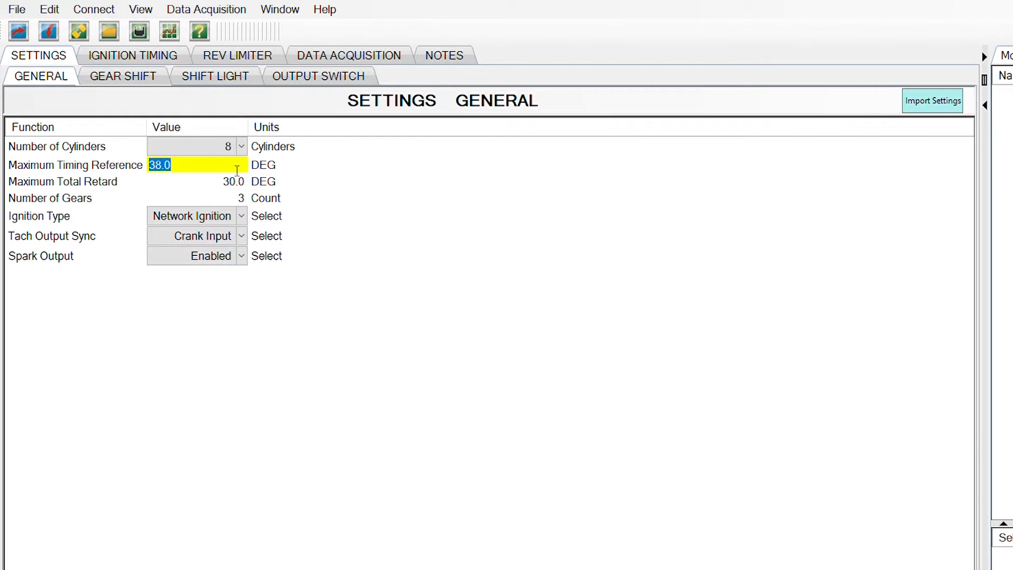
{"action": "type", "text": "40"}
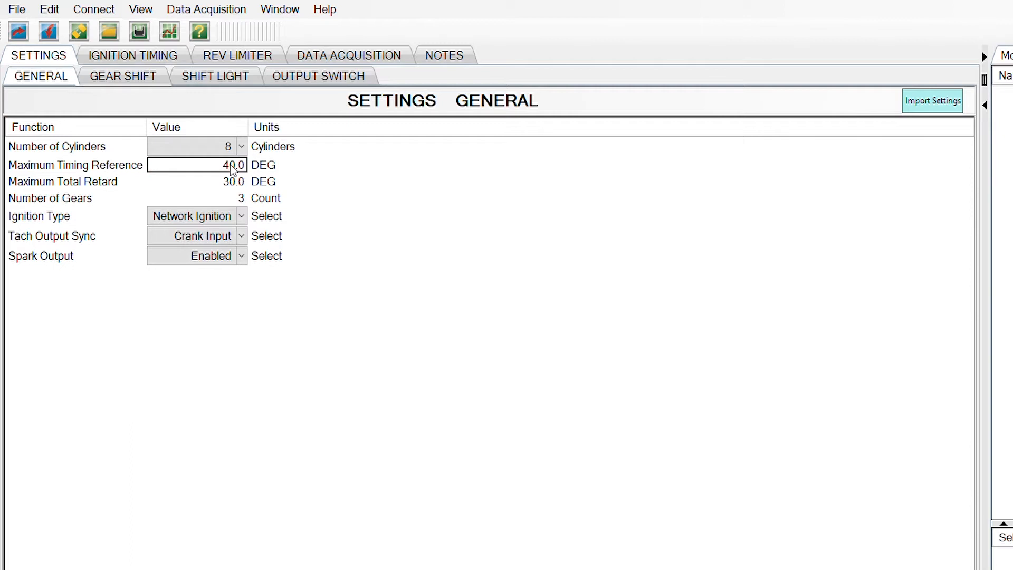
{"action": "mouse_move", "coordinate": [194, 188]}
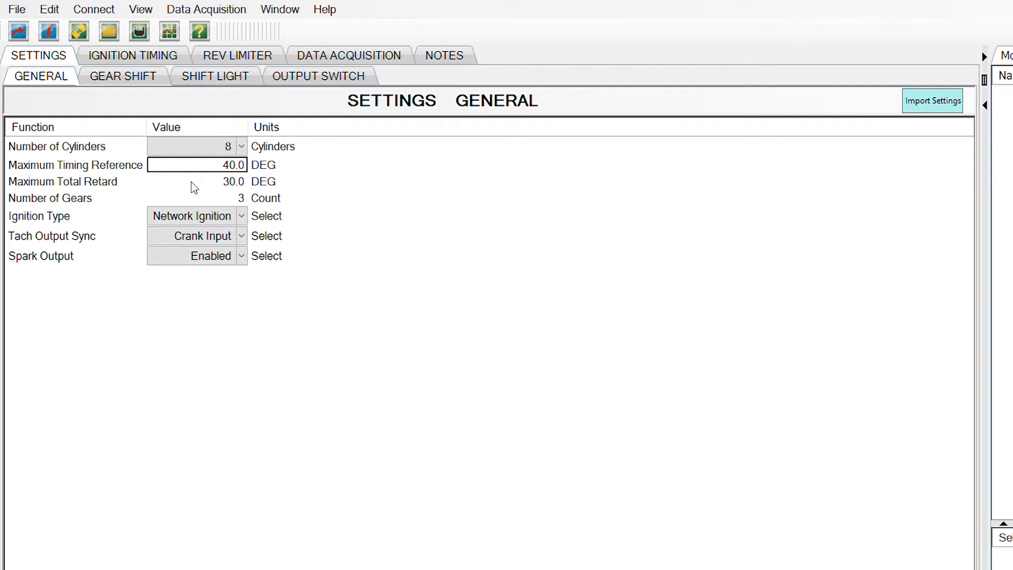
{"action": "mouse_move", "coordinate": [97, 192]}
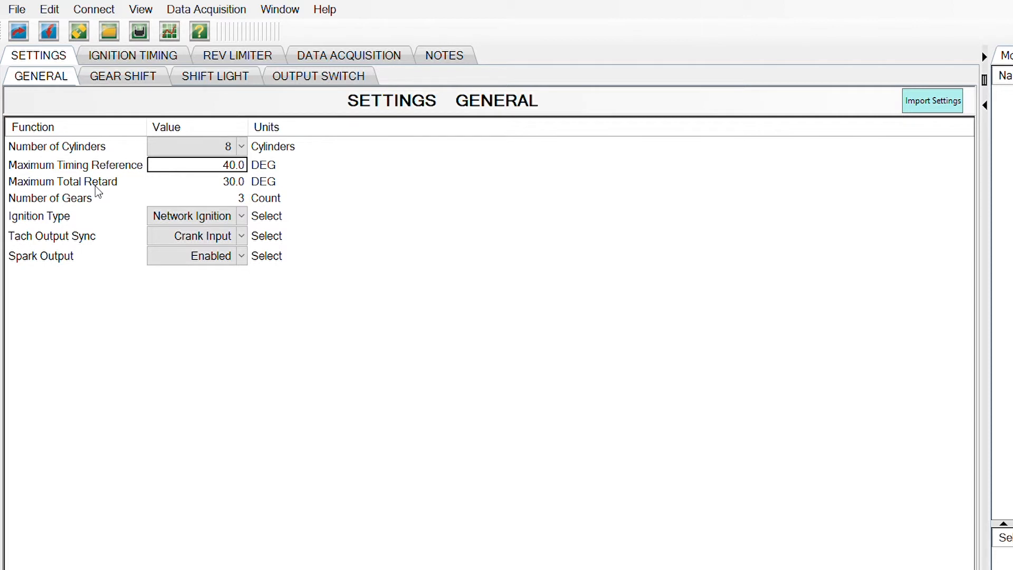
{"action": "mouse_move", "coordinate": [87, 198]}
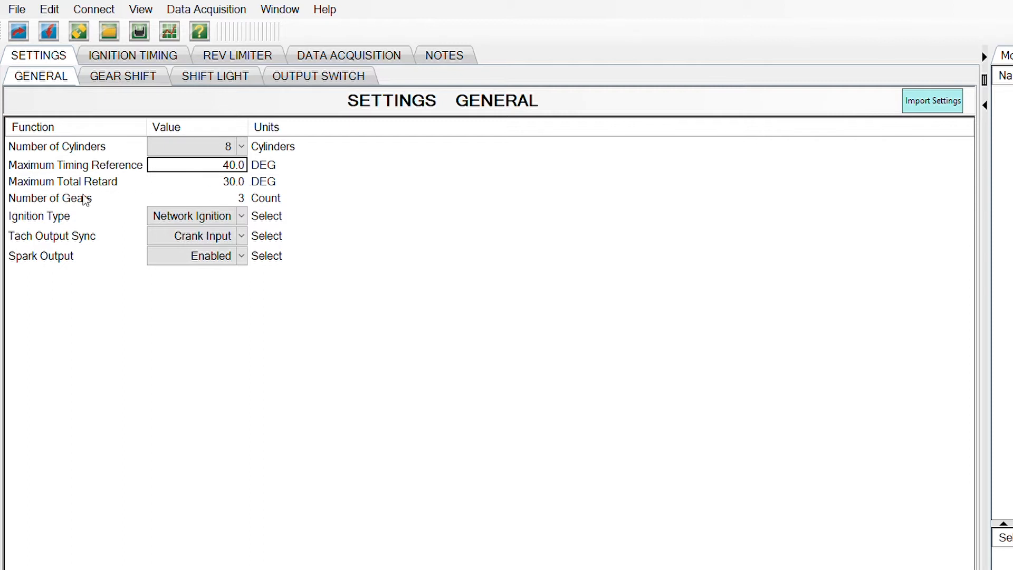
{"action": "left_click", "coordinate": [198, 198]}
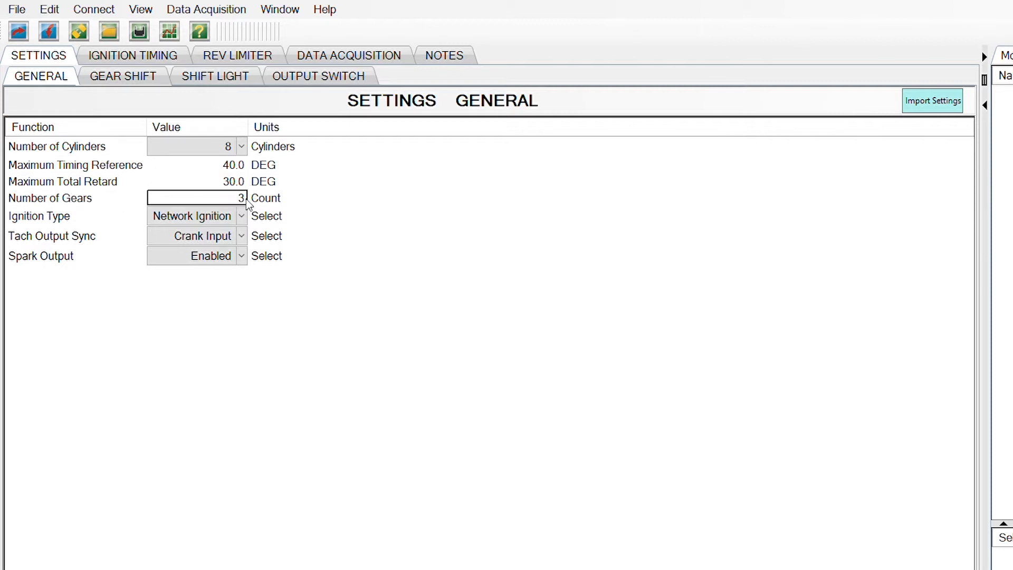
{"action": "triple_click", "coordinate": [196, 197]}
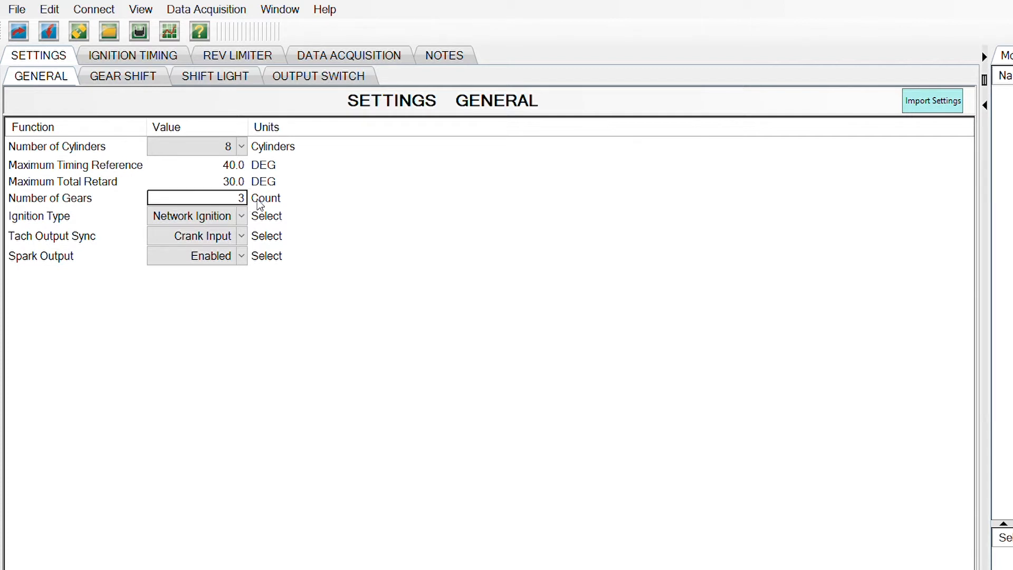
{"action": "left_click", "coordinate": [192, 215]}
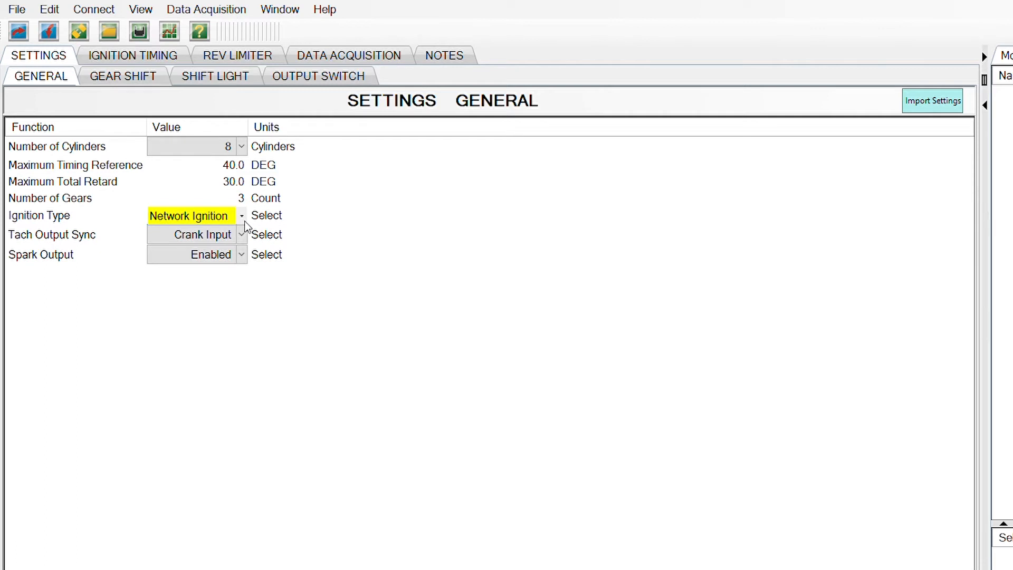
{"action": "mouse_move", "coordinate": [223, 237]}
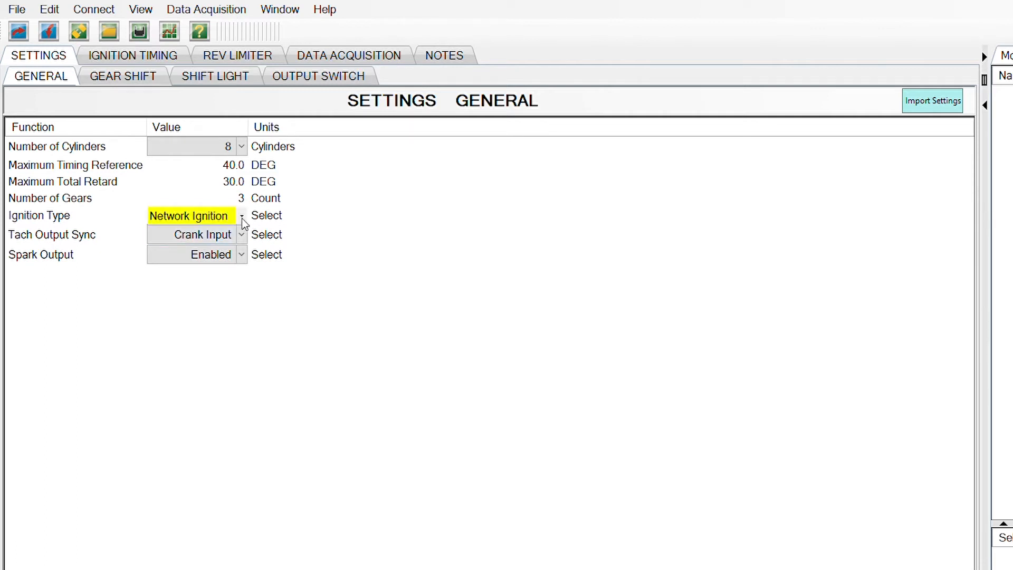
{"action": "mouse_move", "coordinate": [226, 251]}
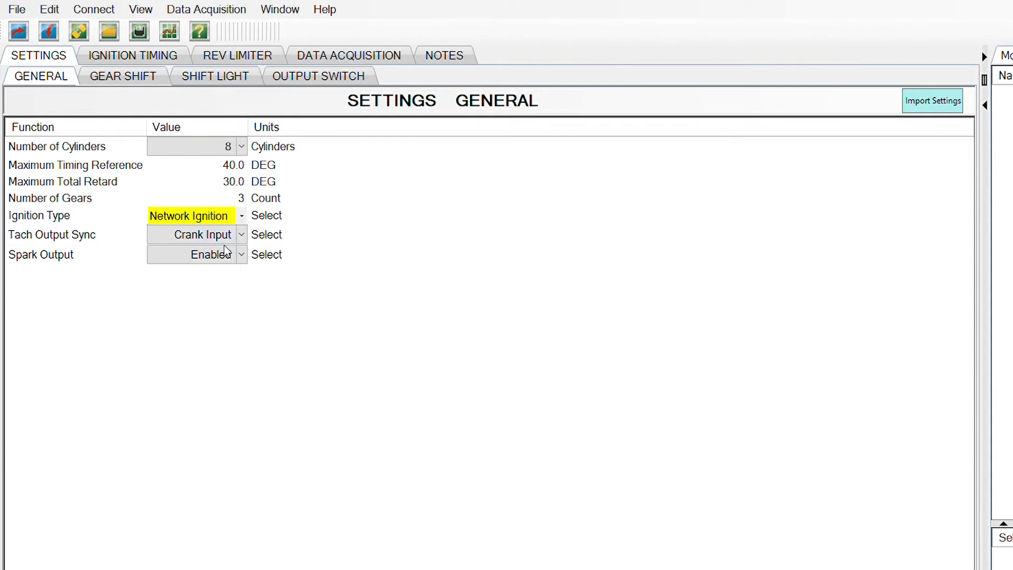
{"action": "left_click", "coordinate": [194, 215]}
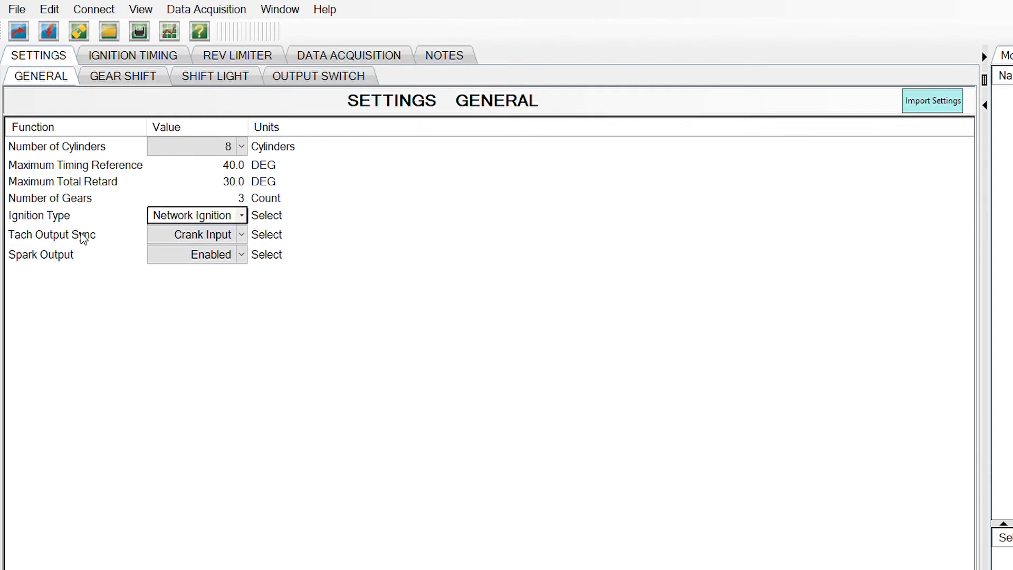
{"action": "mouse_move", "coordinate": [254, 237]}
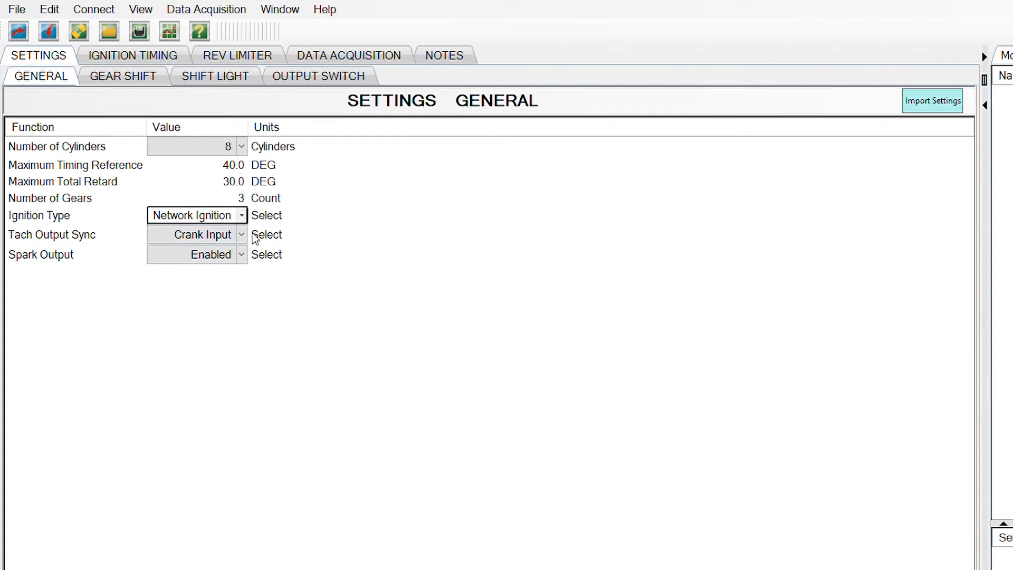
{"action": "left_click", "coordinate": [194, 234]}
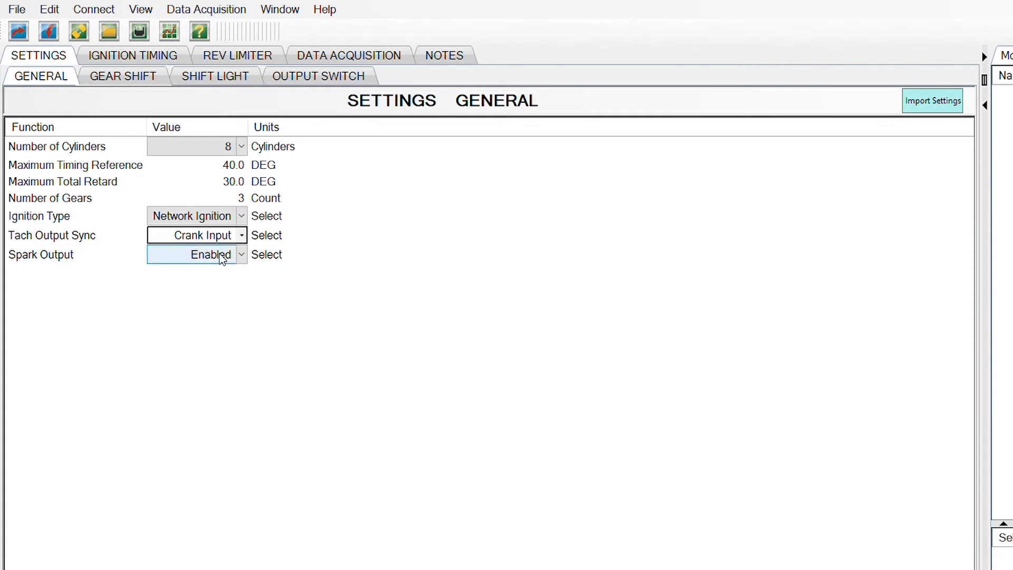
{"action": "mouse_move", "coordinate": [225, 249]}
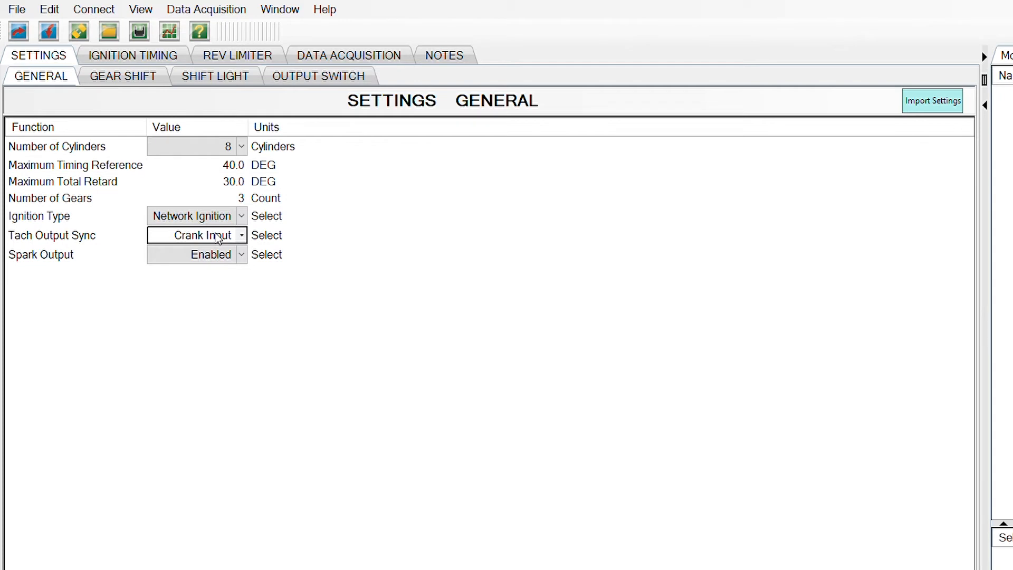
{"action": "mouse_move", "coordinate": [18, 259]}
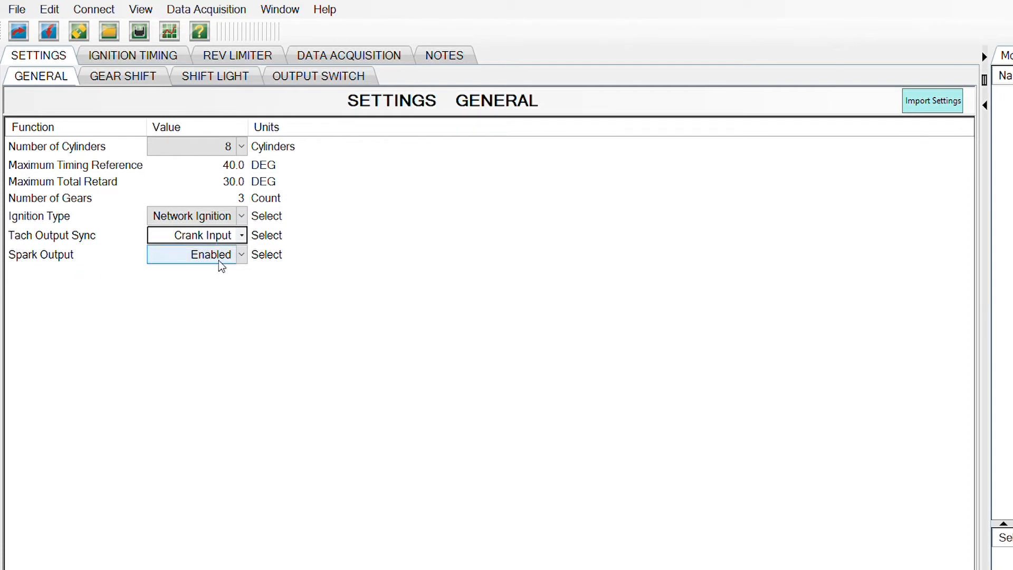
{"action": "double_click", "coordinate": [188, 254]}
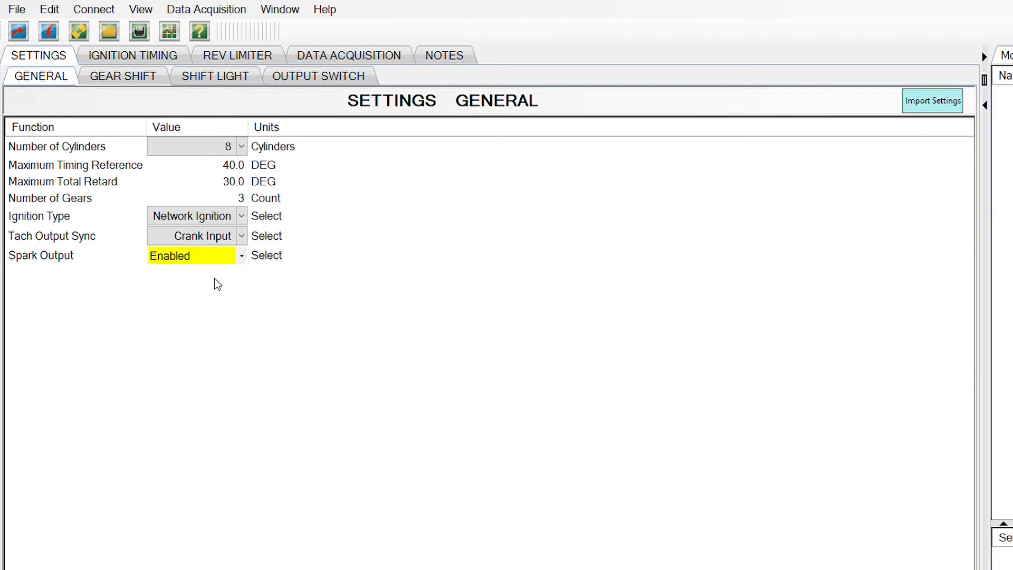
{"action": "left_click", "coordinate": [243, 255]}
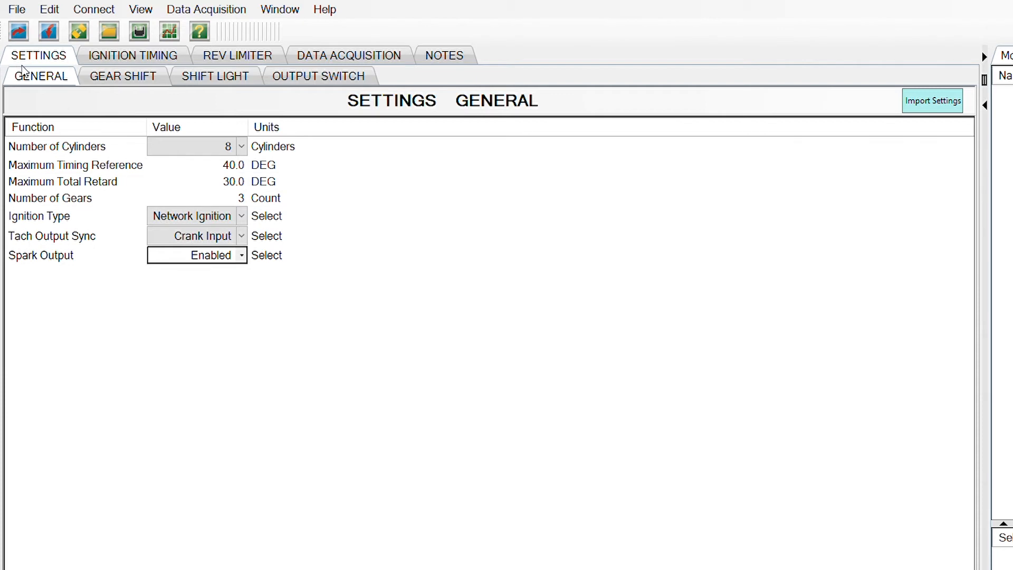
{"action": "mouse_move", "coordinate": [39, 69]}
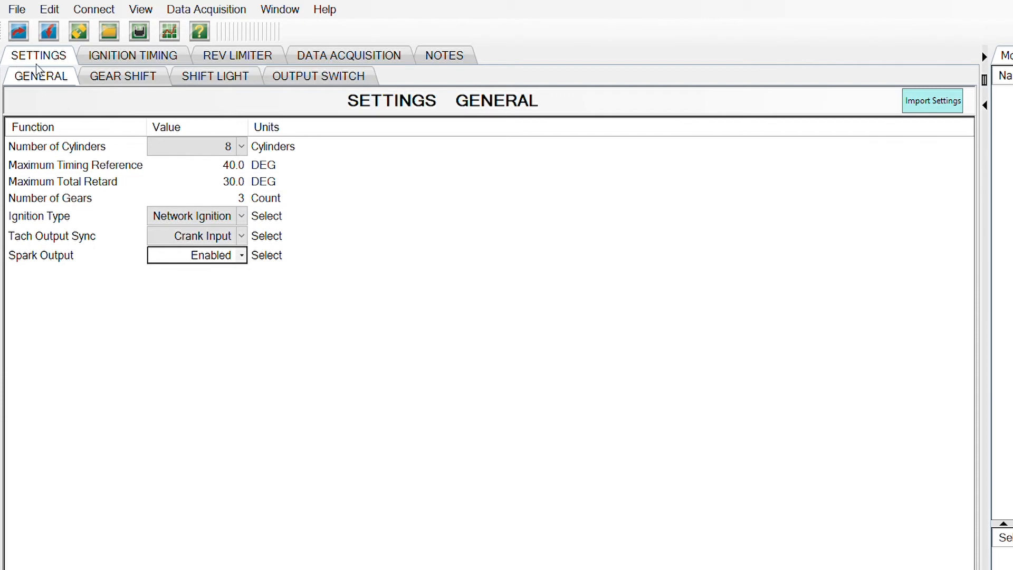
- Set Main Timing on the engine RPM curve to 40 degrees instead of 30
{"action": "left_click", "coordinate": [133, 55]}
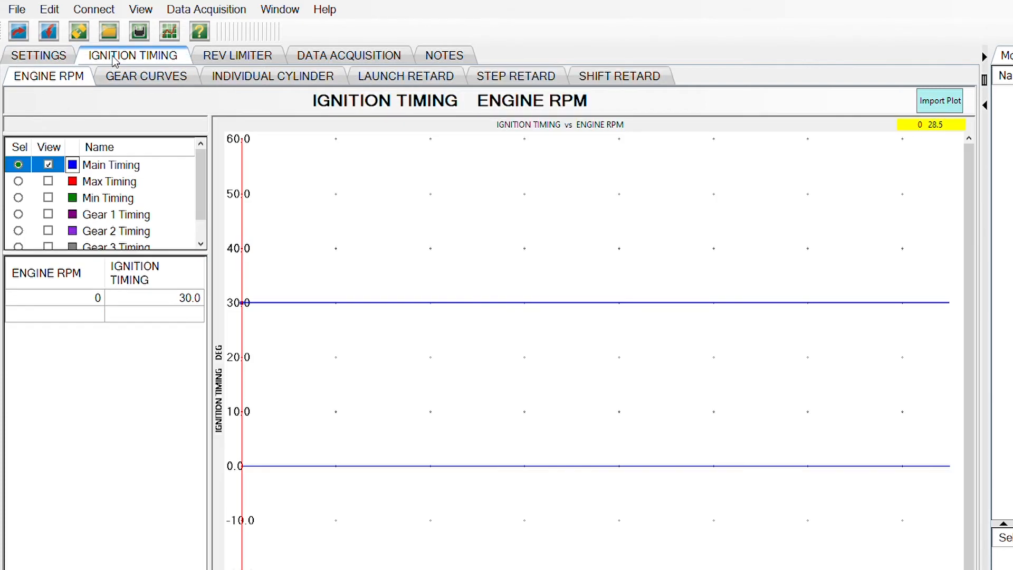
{"action": "mouse_move", "coordinate": [144, 181]}
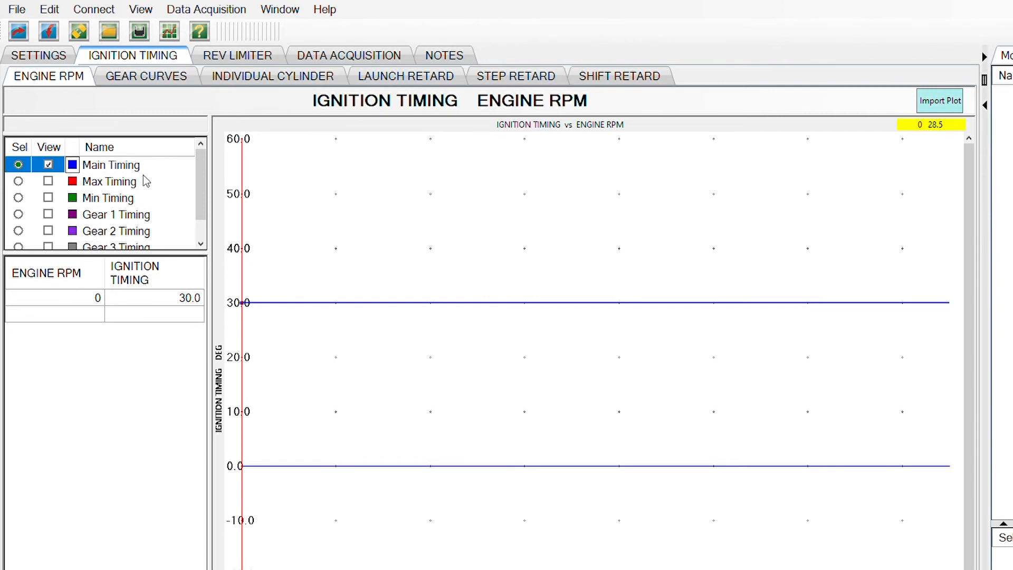
{"action": "mouse_move", "coordinate": [134, 173]}
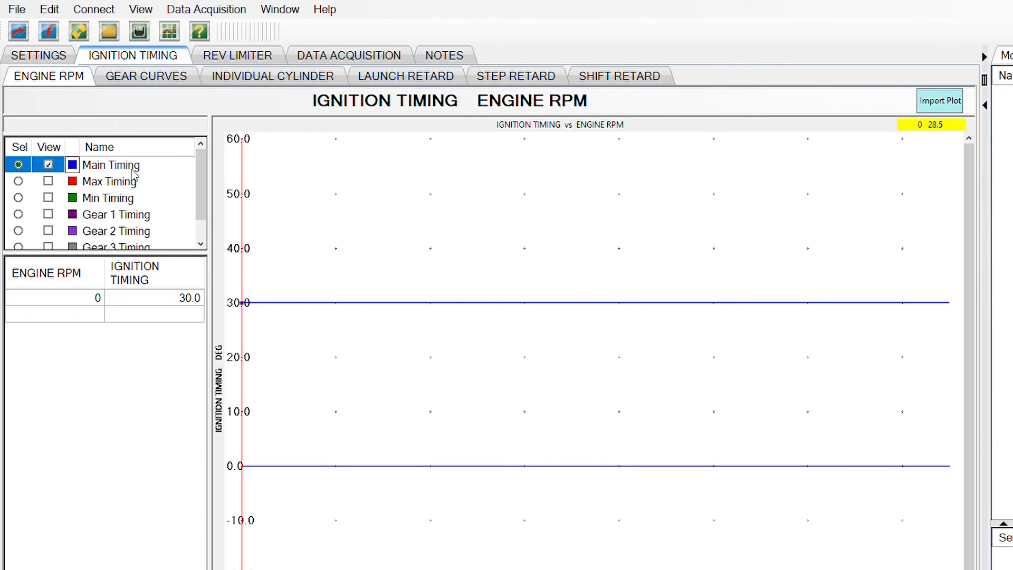
{"action": "mouse_move", "coordinate": [136, 452]}
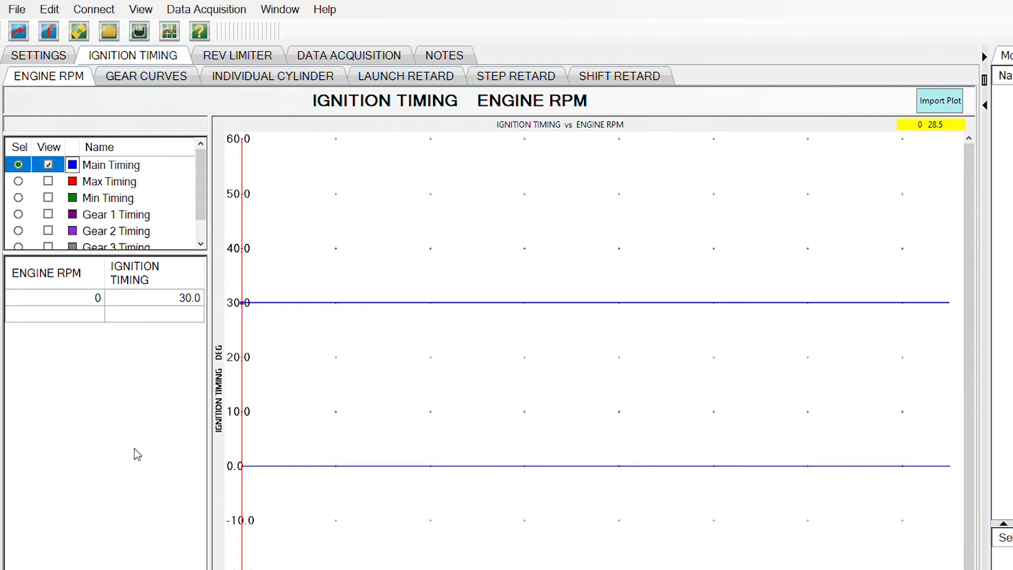
{"action": "mouse_move", "coordinate": [125, 381]}
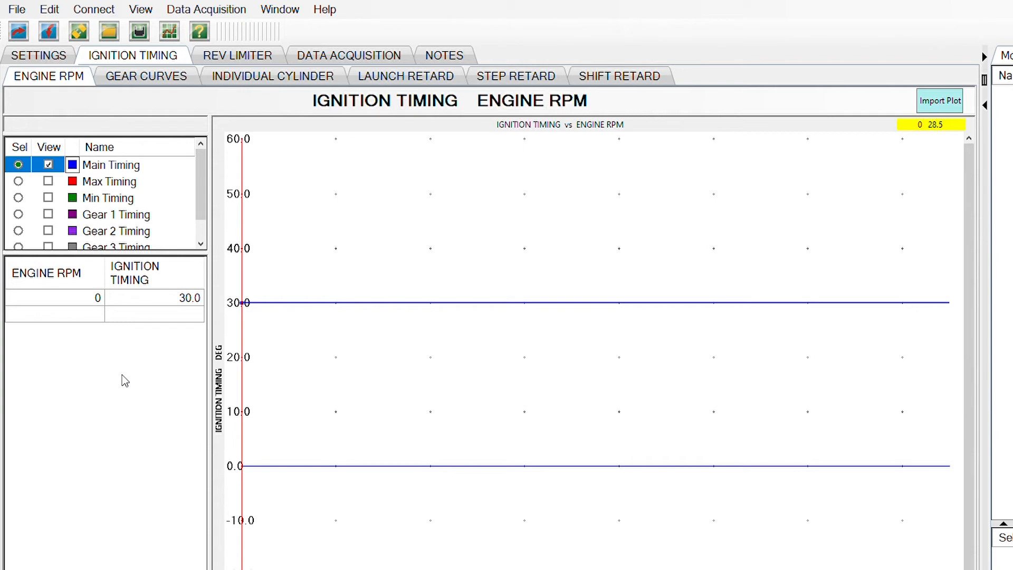
{"action": "mouse_move", "coordinate": [115, 312]}
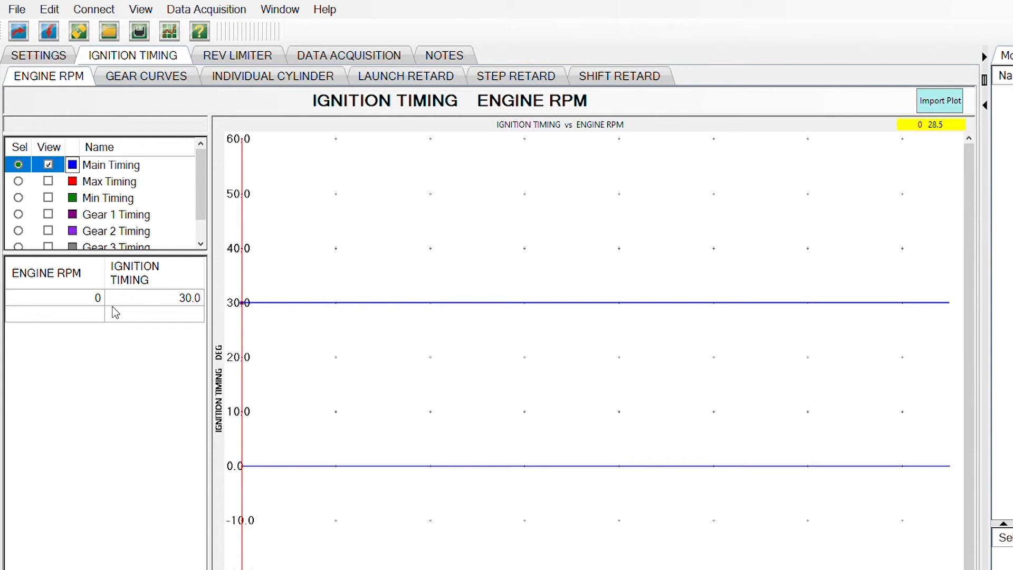
{"action": "double_click", "coordinate": [189, 298]}
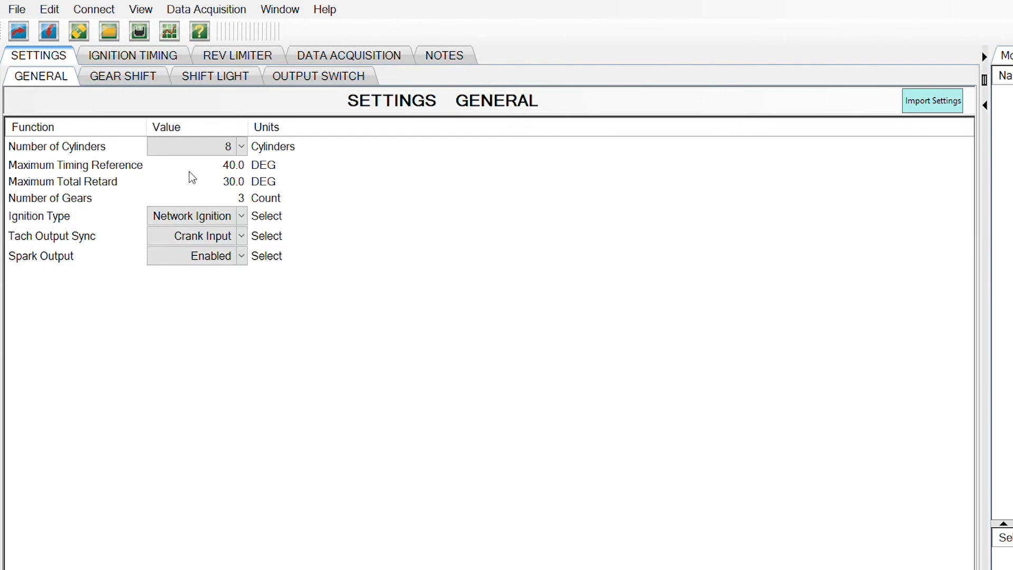
{"action": "mouse_move", "coordinate": [274, 176]}
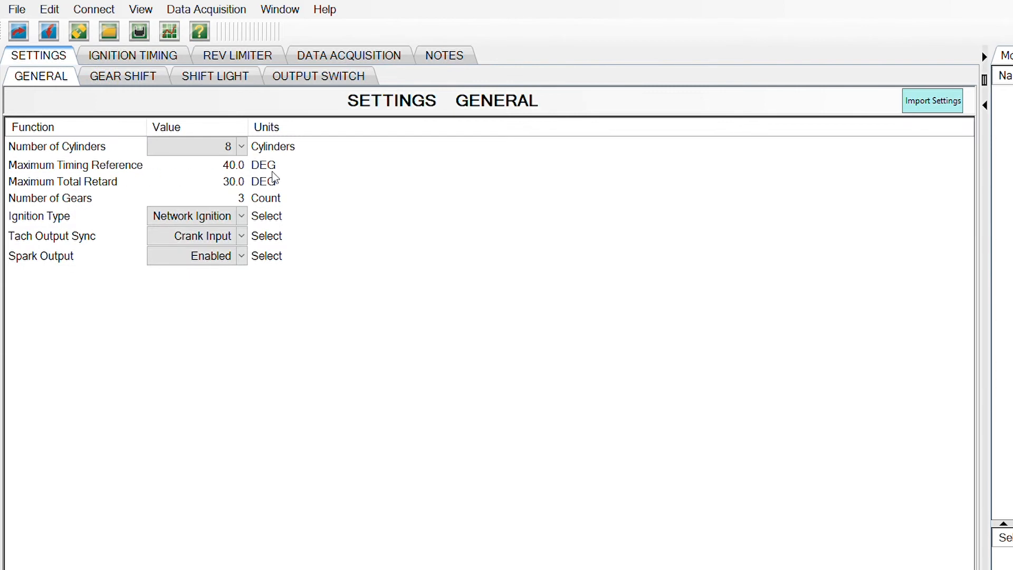
{"action": "left_click", "coordinate": [133, 54]}
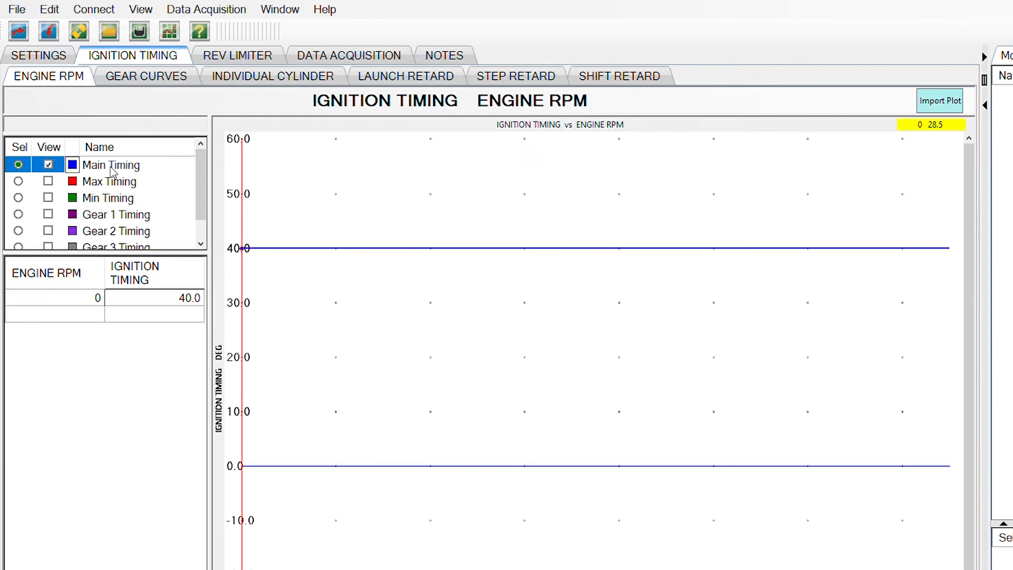
{"action": "mouse_move", "coordinate": [114, 182]}
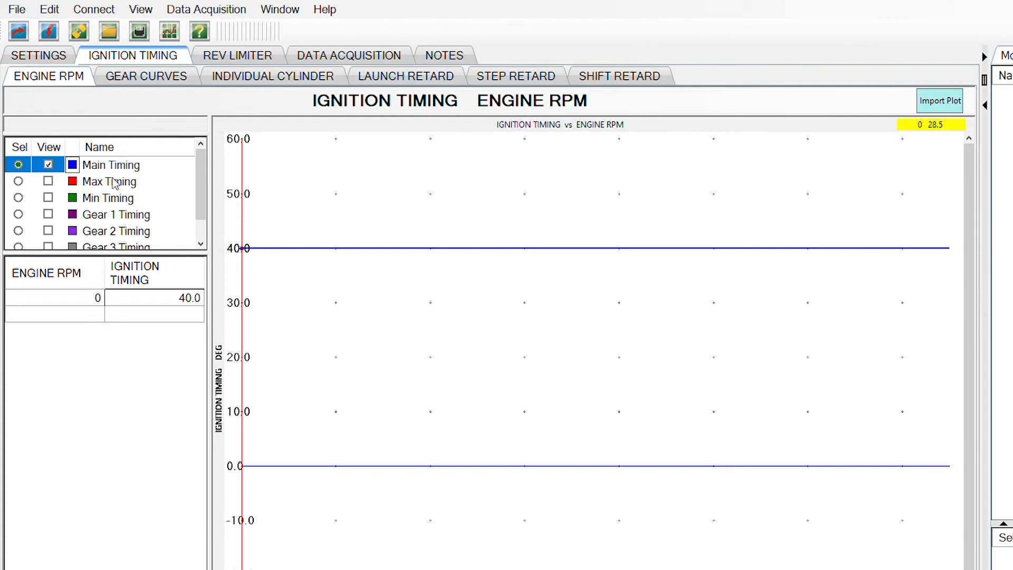
{"action": "mouse_move", "coordinate": [109, 239]}
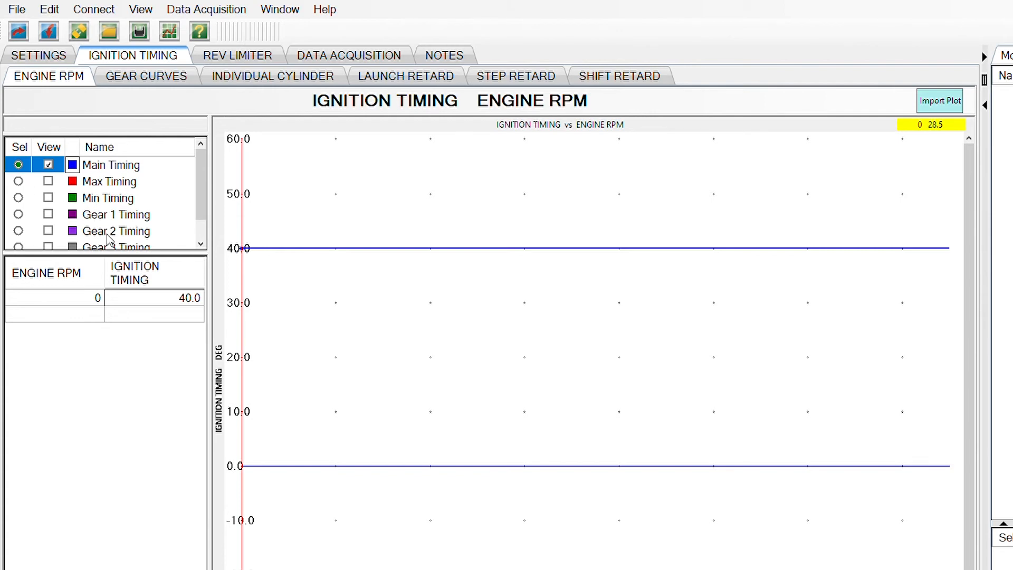
- Plot Max, Min and Gear 1–3 timing curves and confirm Min Timing reads 10 degrees
{"action": "left_click", "coordinate": [18, 197]}
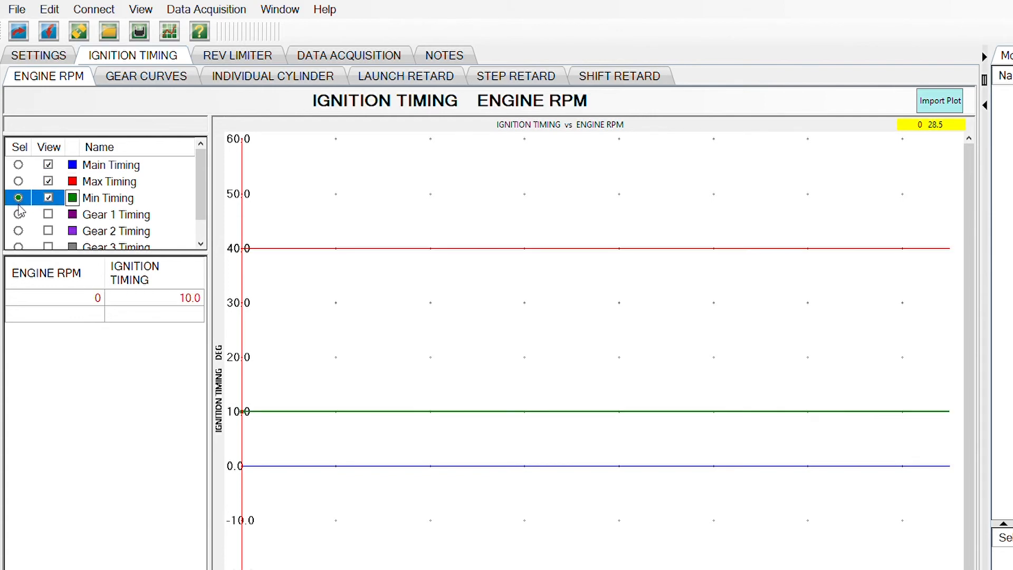
{"action": "left_click", "coordinate": [18, 231]}
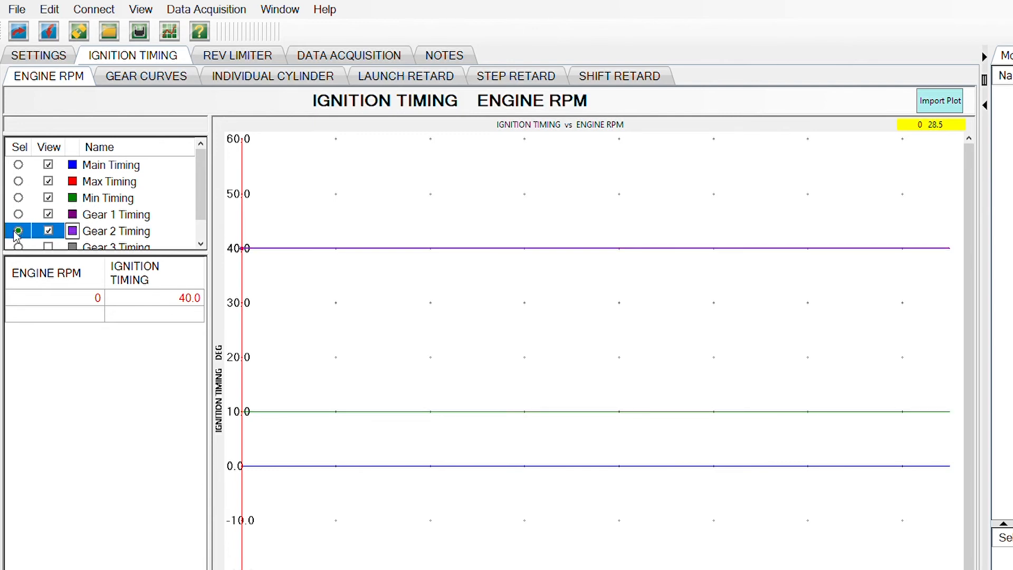
{"action": "scroll", "scroll_direction": "down", "scroll_amount": 3}
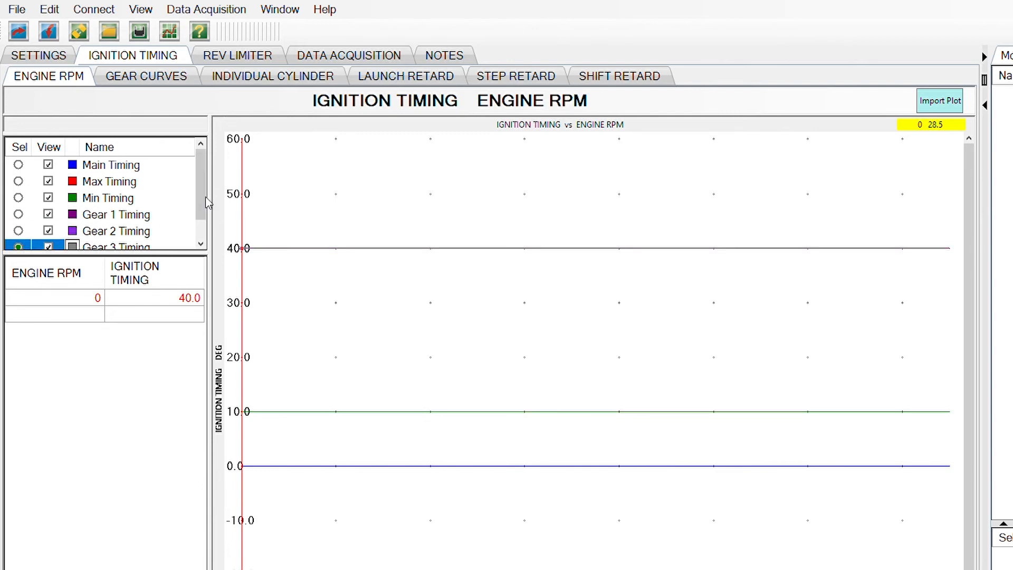
{"action": "scroll", "scroll_direction": "down", "scroll_amount": 3}
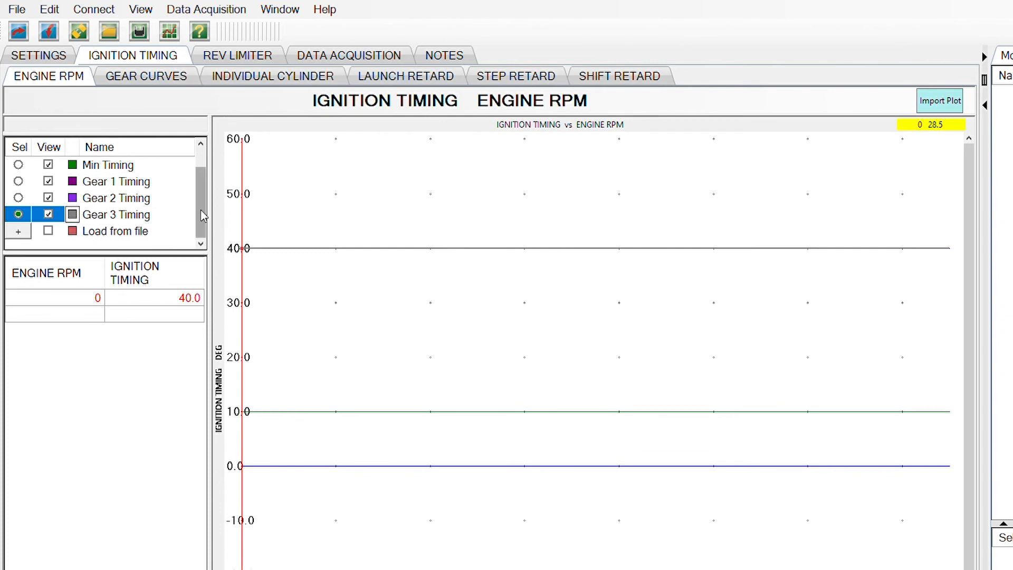
{"action": "scroll", "scroll_direction": "up", "scroll_amount": 3}
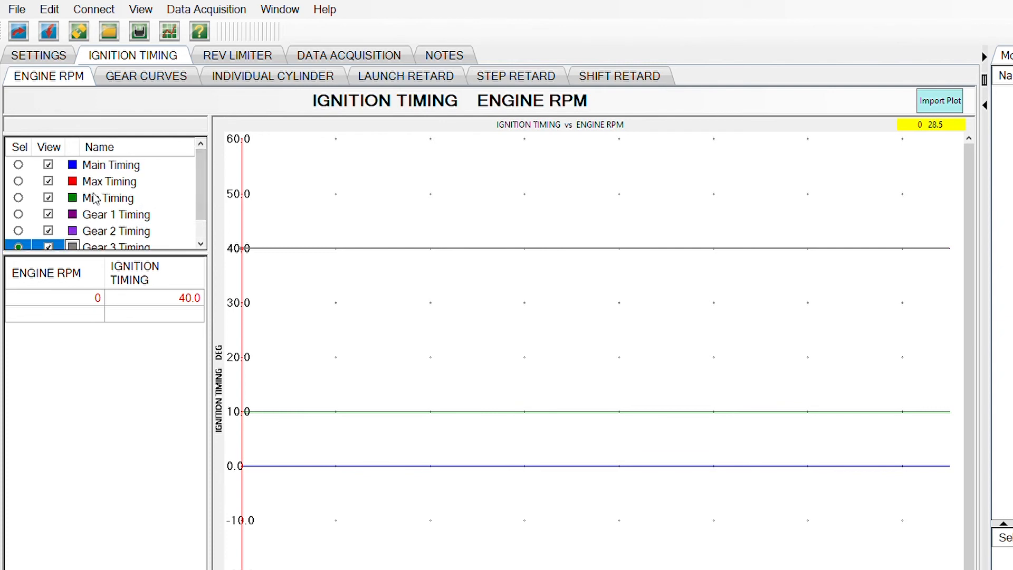
{"action": "left_click", "coordinate": [18, 197]}
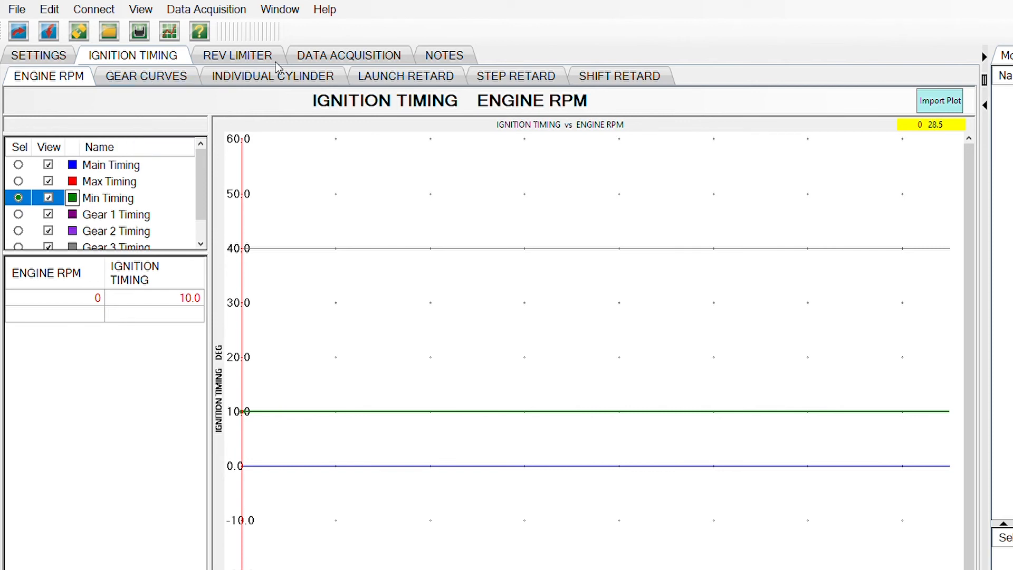
{"action": "left_click", "coordinate": [237, 54]}
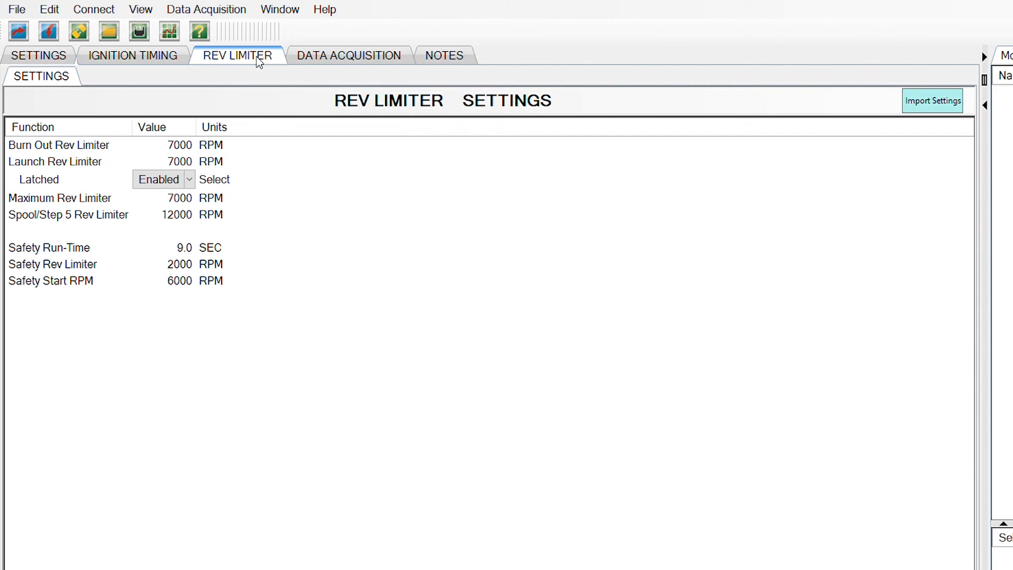
{"action": "mouse_move", "coordinate": [181, 285]}
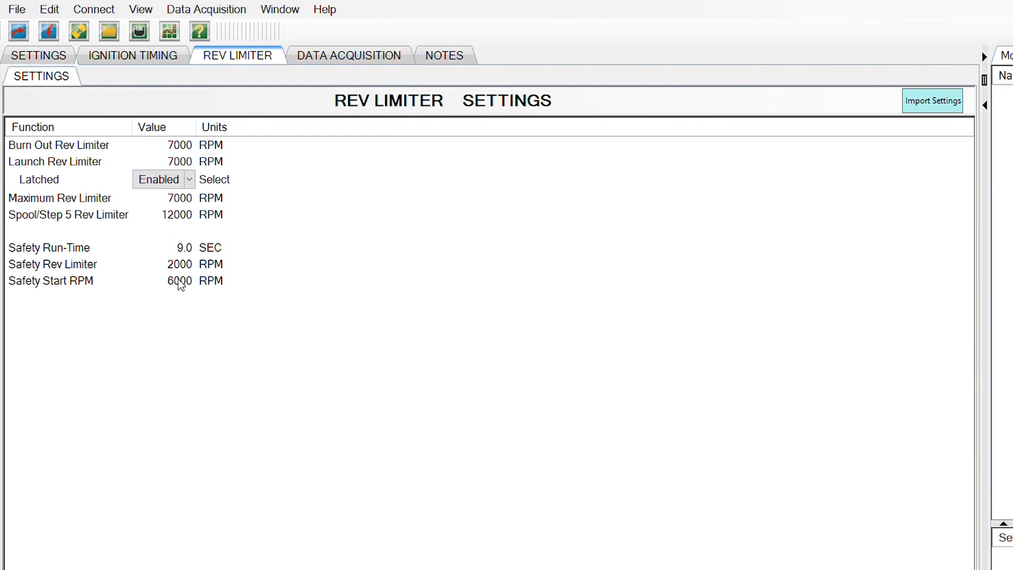
{"action": "mouse_move", "coordinate": [77, 149]}
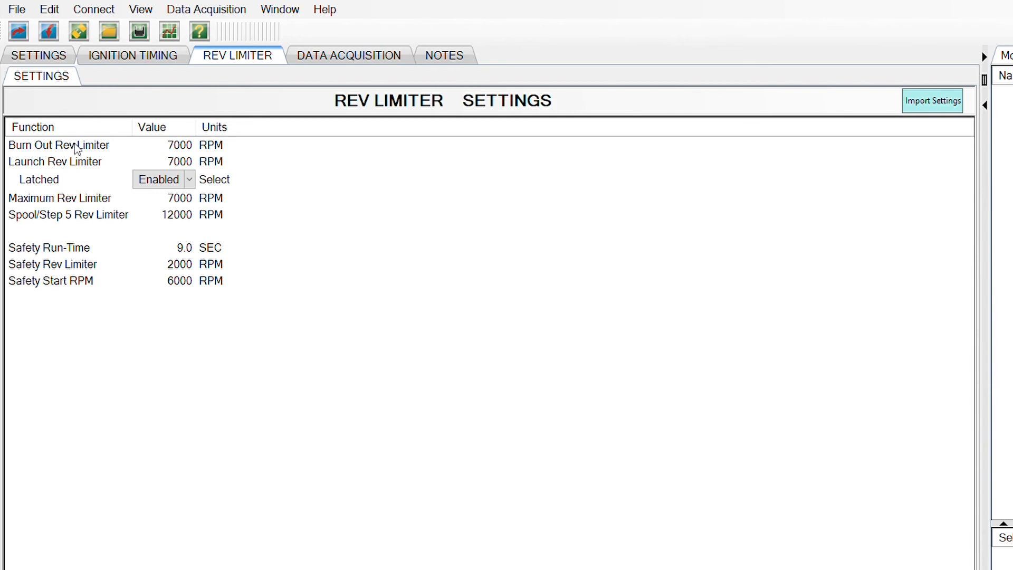
{"action": "mouse_move", "coordinate": [183, 151]}
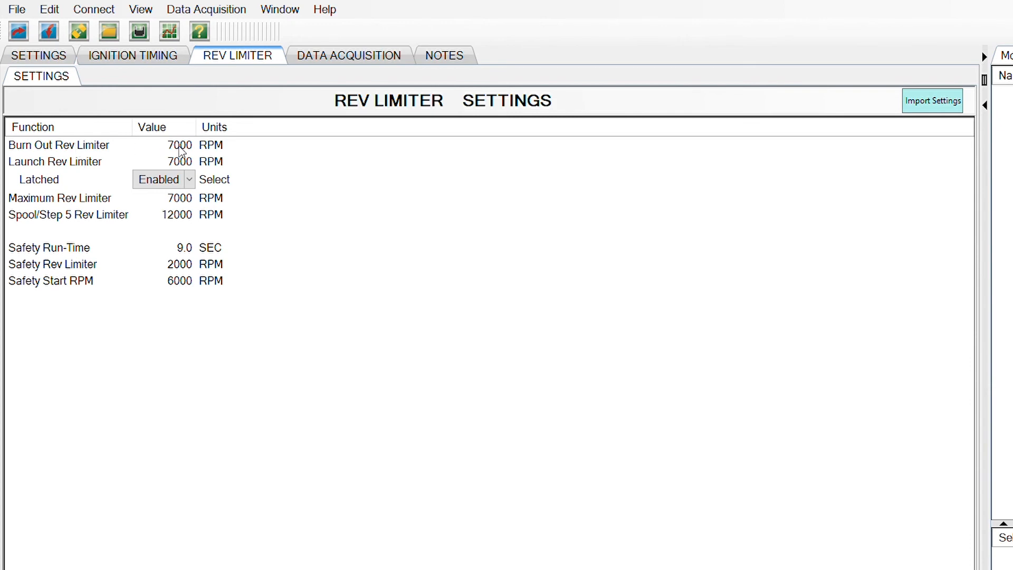
- Check the Burn Out and Launch rev limiters stay at 7000 RPM, then return to general settings
{"action": "left_click", "coordinate": [164, 144]}
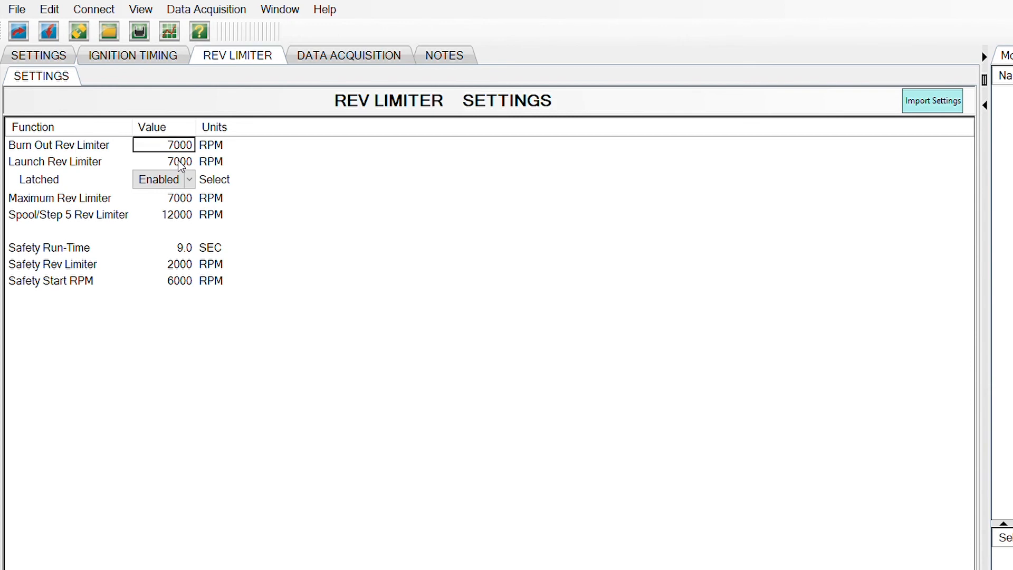
{"action": "left_click", "coordinate": [163, 162]}
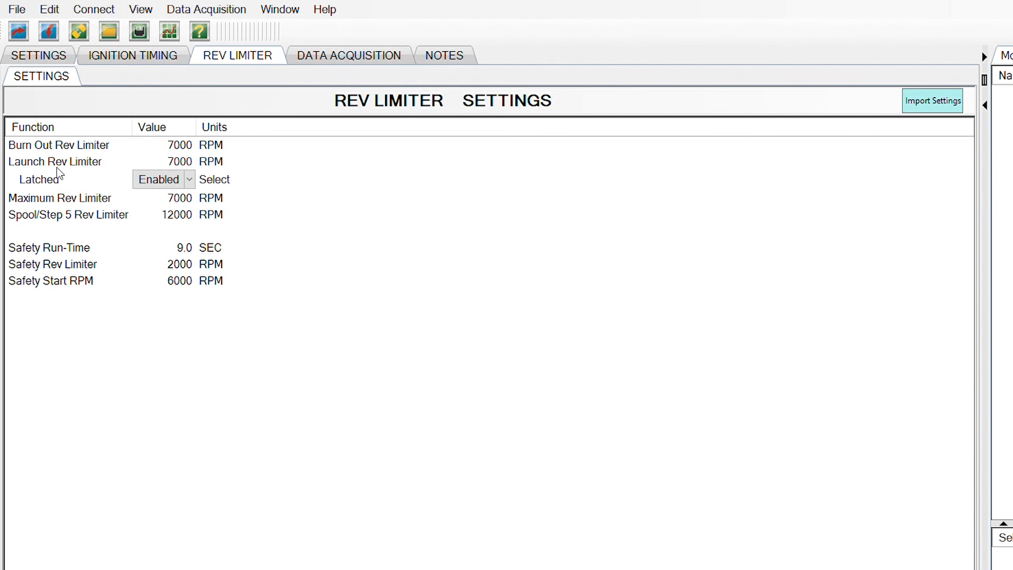
{"action": "left_click", "coordinate": [133, 55]}
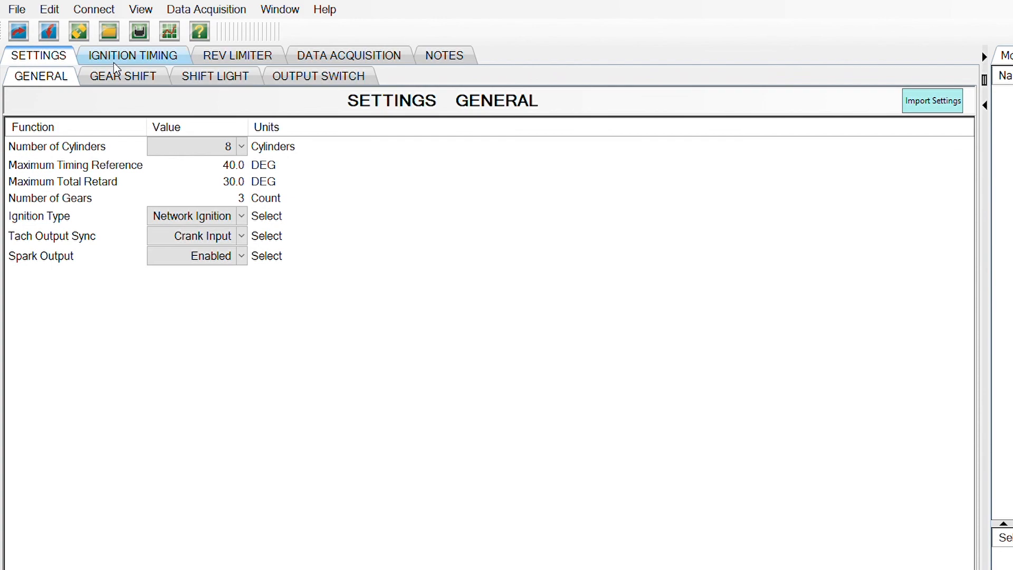